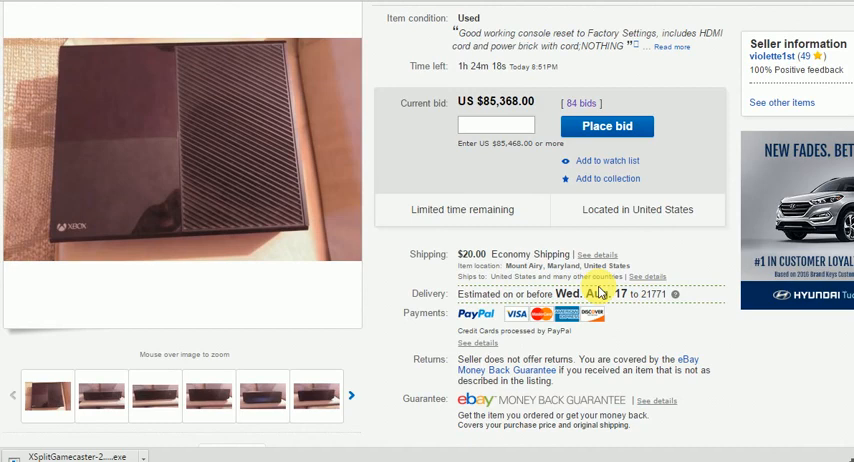
mouse_move(393, 305)
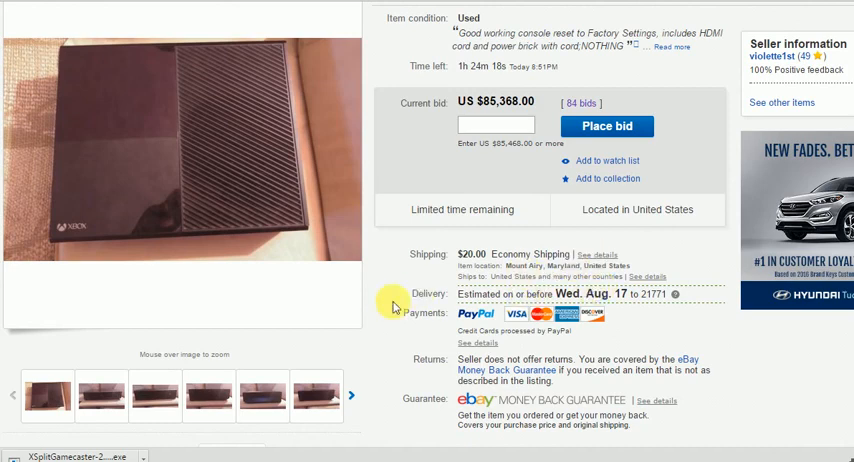